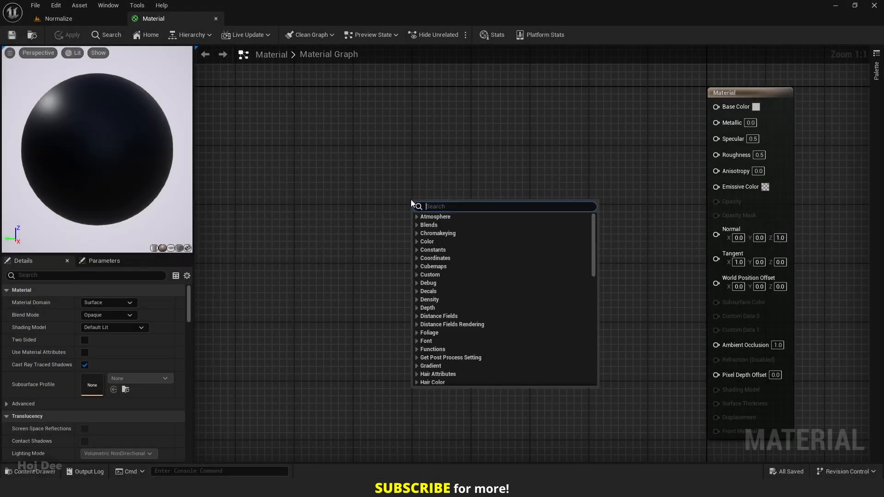
Search 'normalize' and place a Normalize node in the empty material graph.
type("n")
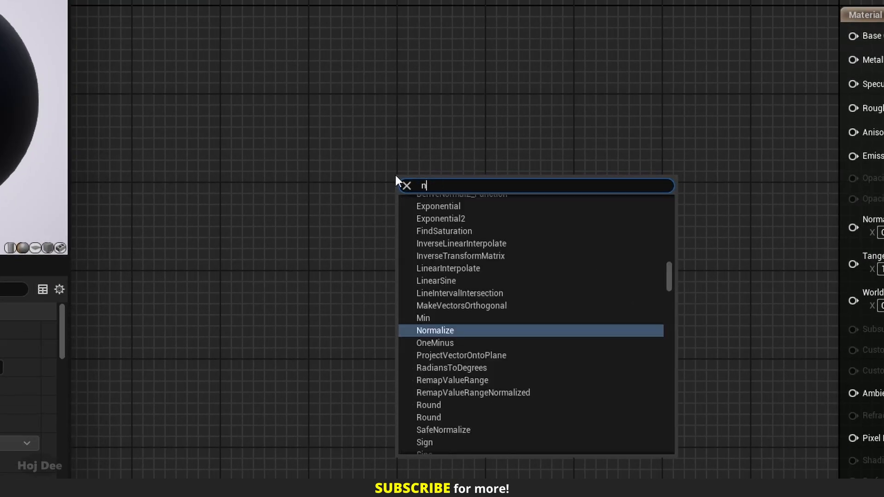
type("ormalize")
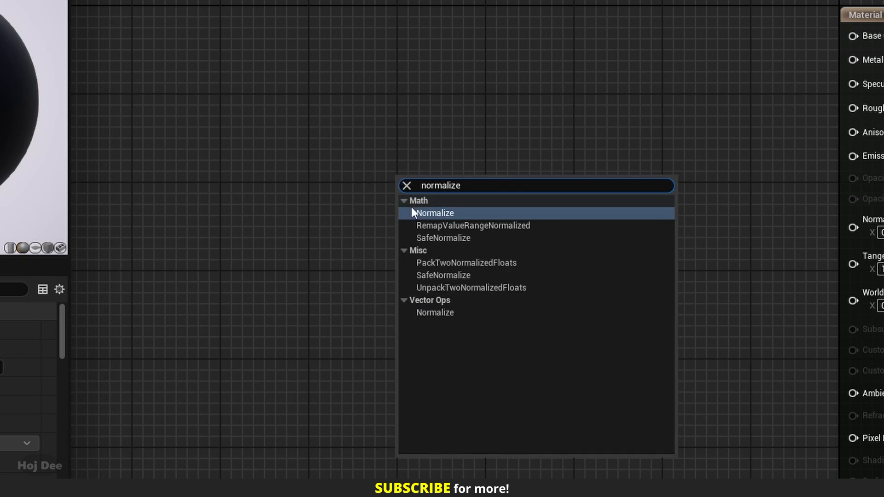
left_click(434, 213)
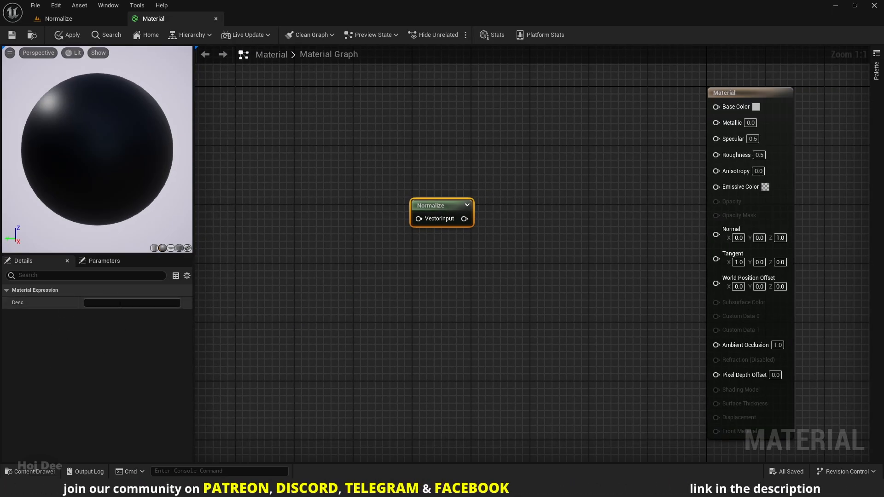
Open the Normalize node's context menu and close it without choosing an action.
type("Hoj")
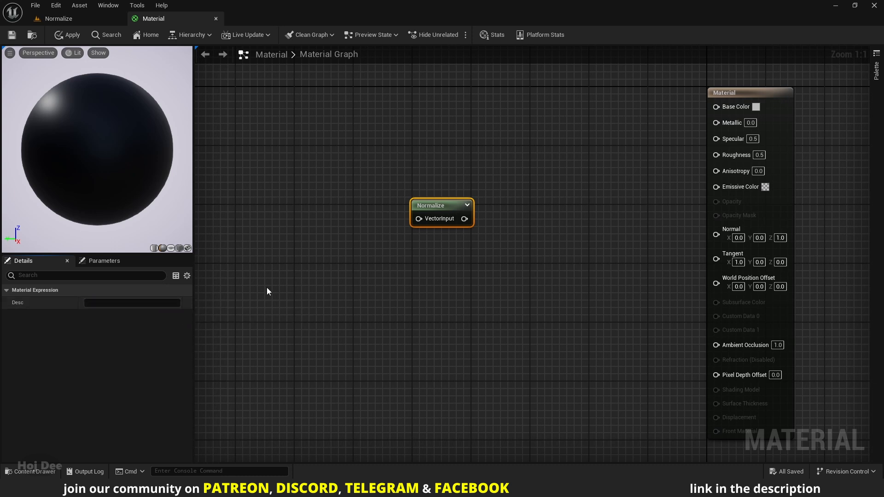
right_click(434, 209)
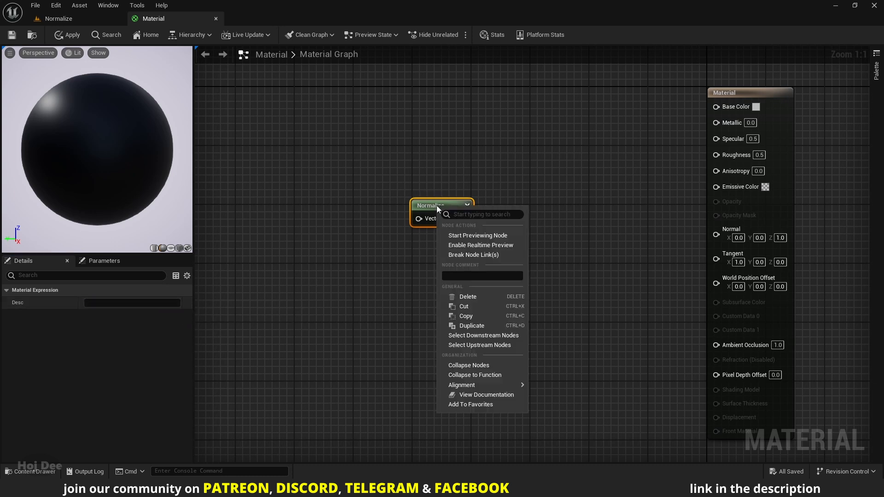
left_click(424, 265)
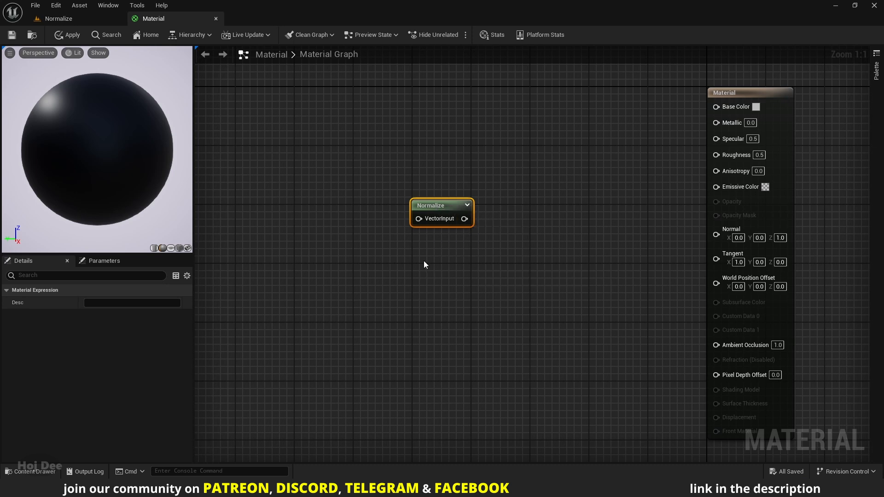
left_click(425, 265)
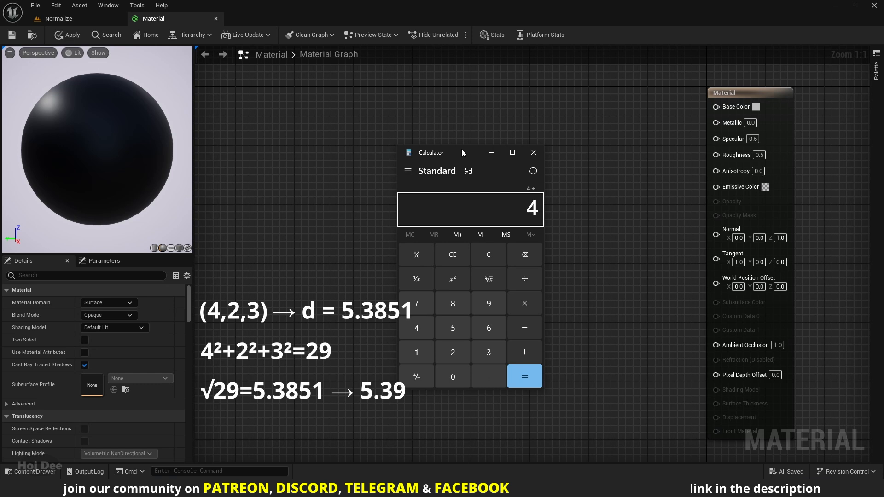
Compute 4 ÷ 5.39 in Calculator and begin dividing 3 by 5.39.
left_click(523, 376)
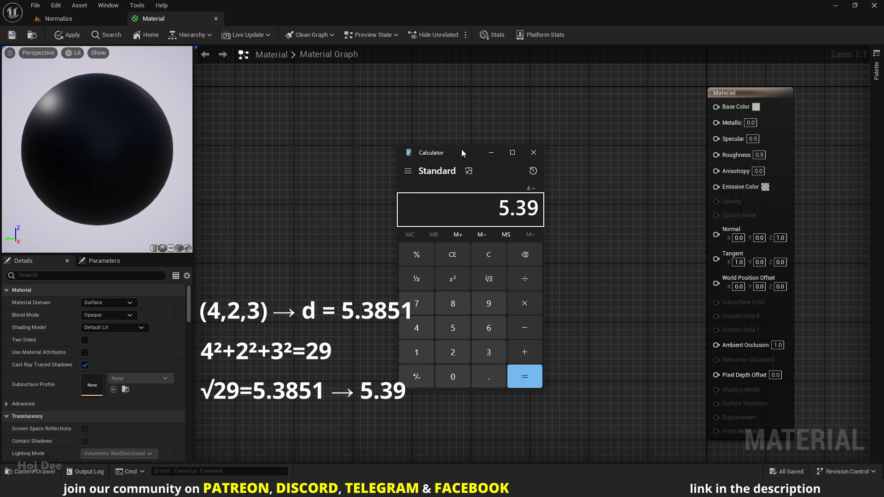
left_click(522, 377)
type("5.")
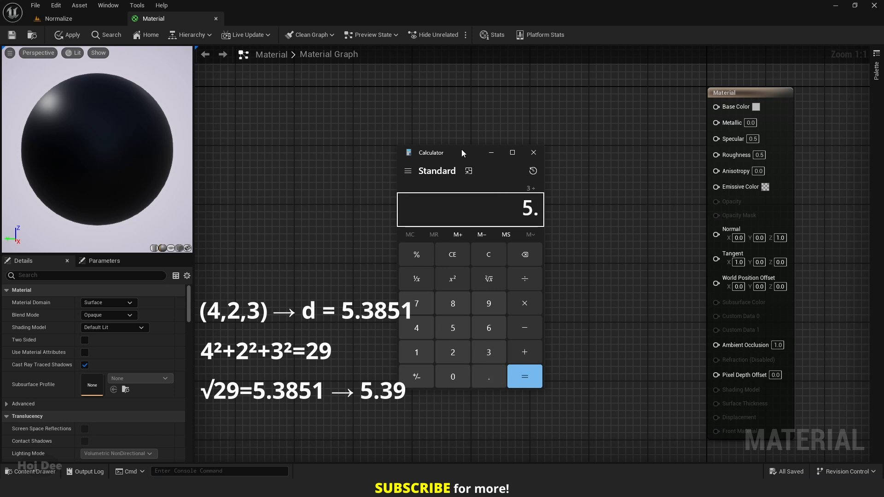
left_click(524, 377)
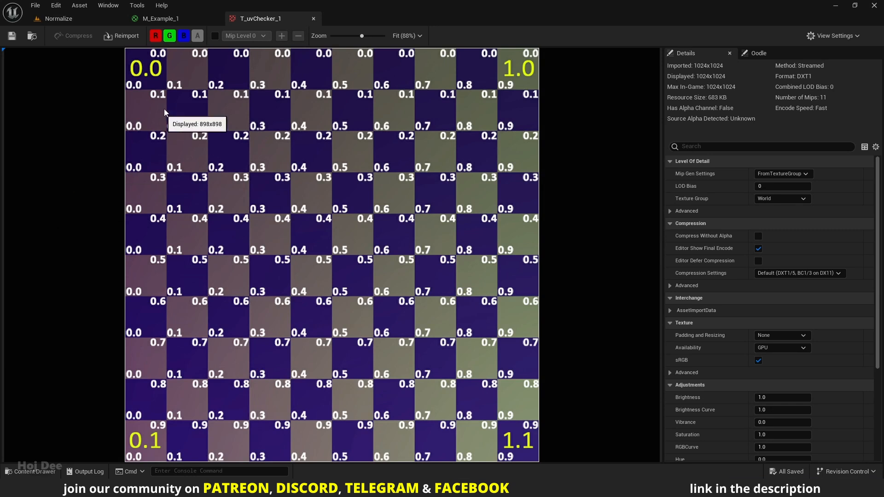
In M_Example_1, multiply an Object Position node by the checker Texture Sample RGB.
left_click(161, 18)
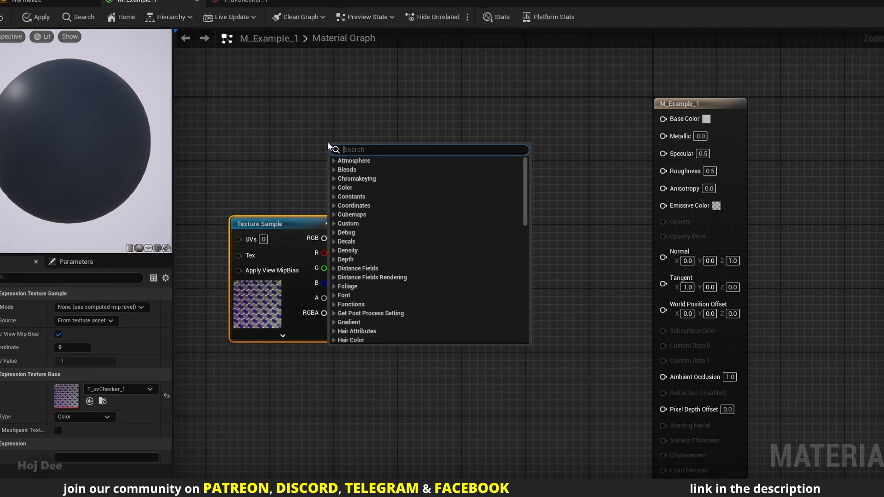
type("object posi")
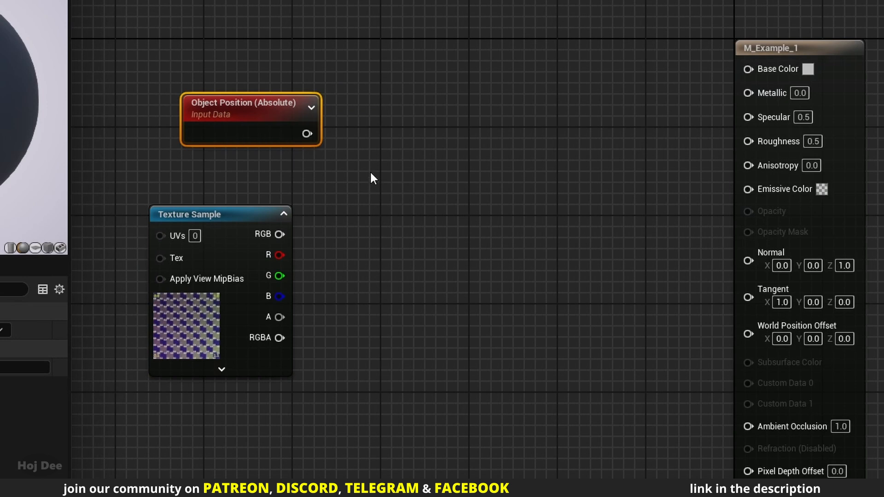
left_click_drag(308, 133, 369, 178)
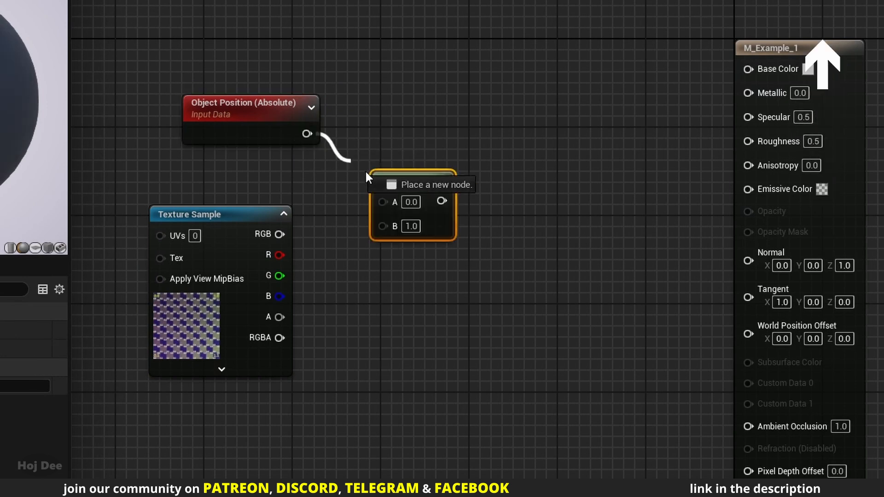
left_click_drag(285, 234, 383, 226)
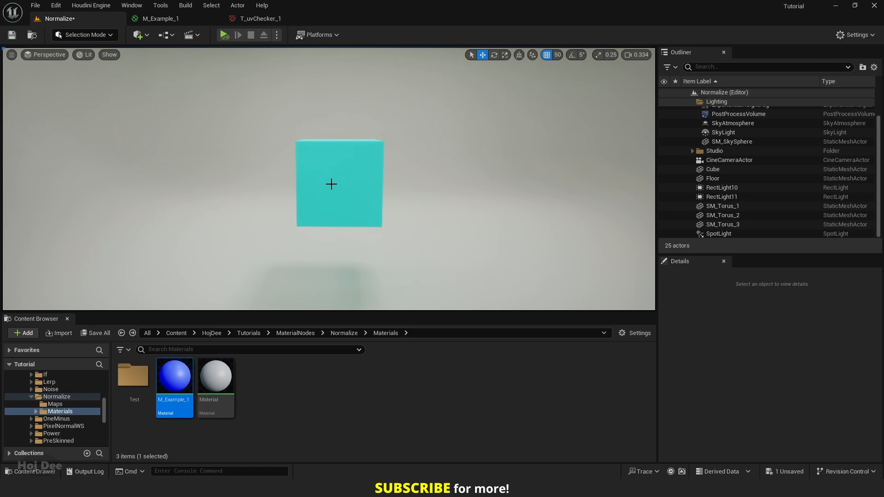
Select the cube, open M_Example_1, add Normalize after Object Position, and apply.
left_click(338, 183)
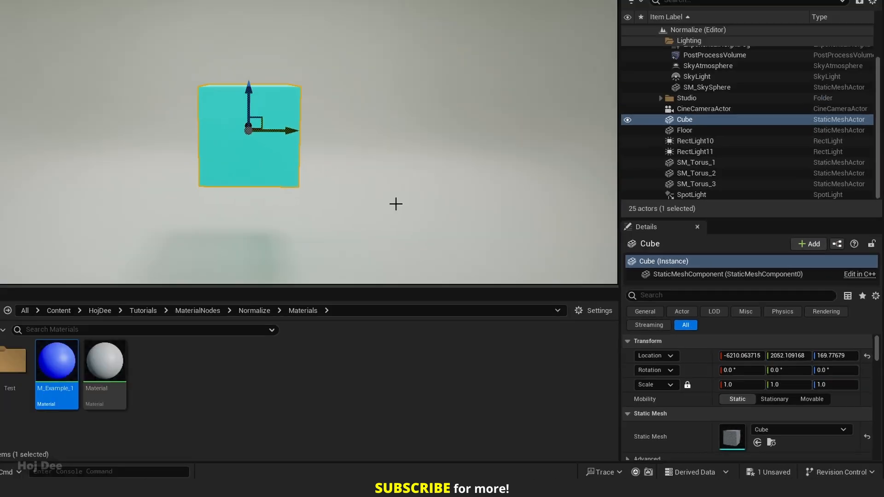
double_click(56, 359)
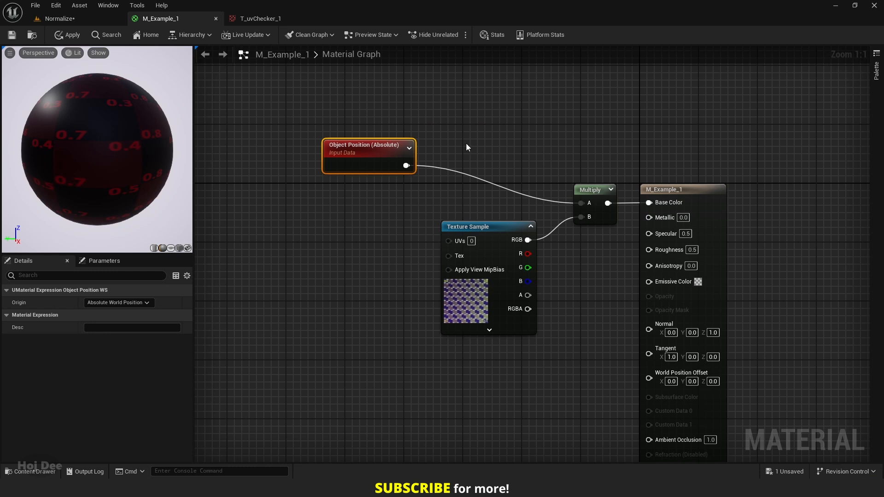
mouse_move(405, 166)
type("normal")
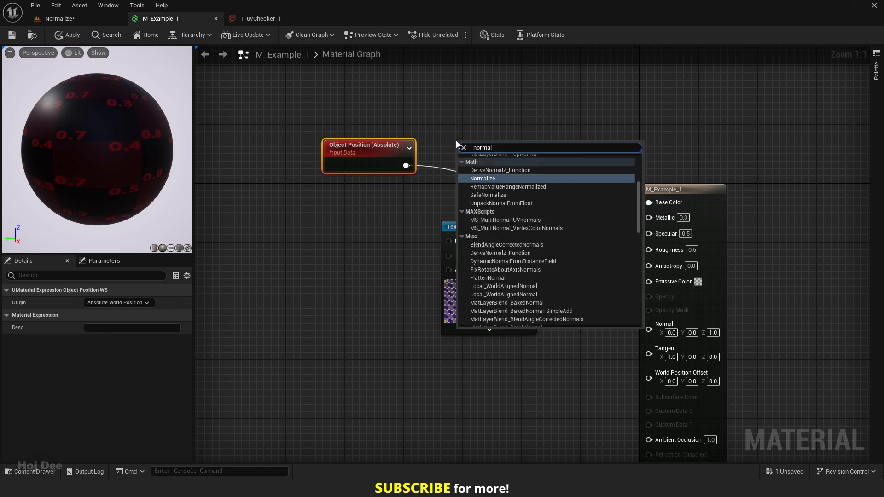
left_click(483, 178)
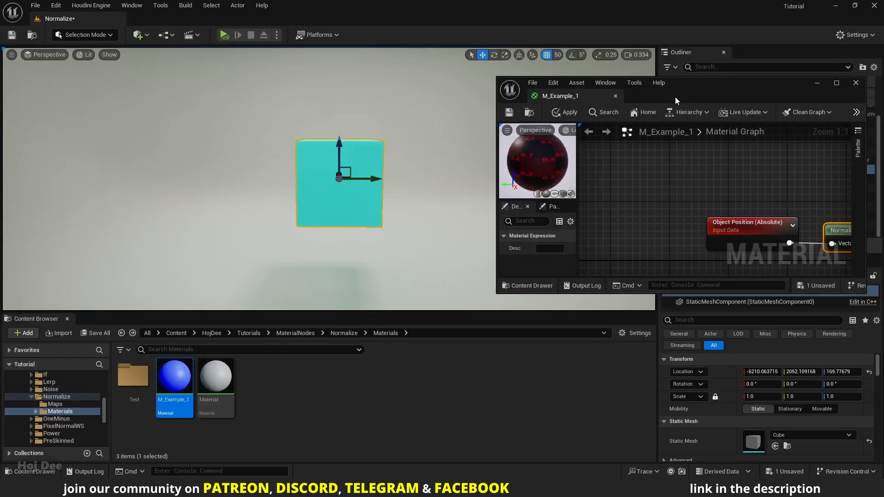
left_click(567, 112)
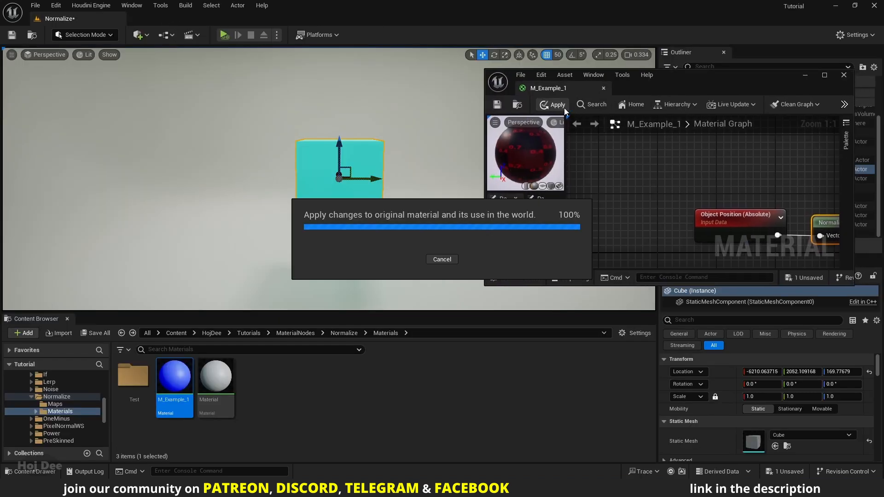
left_click(557, 105)
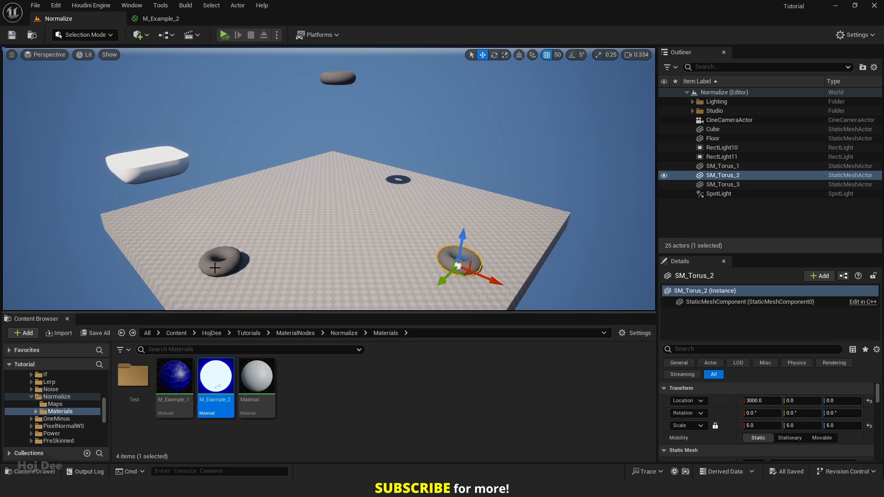
Select and deselect the SM_Torus_1 donut, then open the M_Example_2 material.
left_click(723, 166)
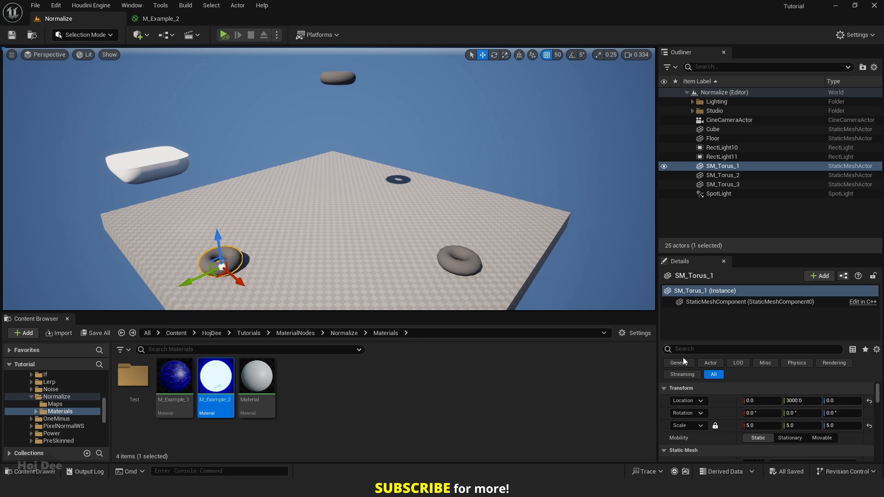
left_click(724, 185)
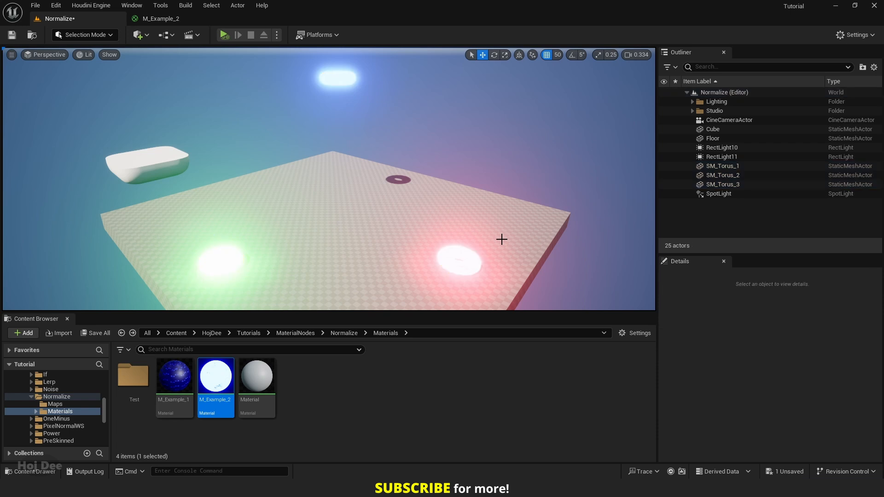
double_click(215, 376)
type("norm")
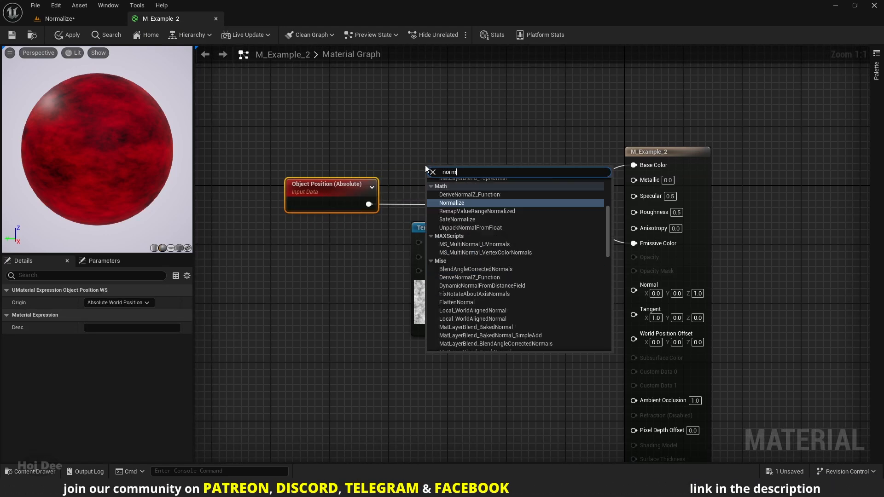
Insert Math > Normalize between Object Position and Multiply input A in M_Example_2.
left_click(452, 203)
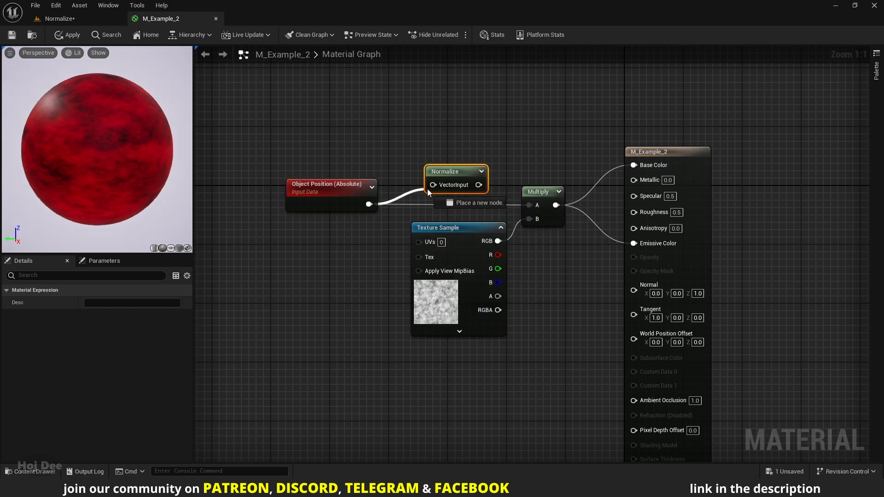
mouse_move(465, 181)
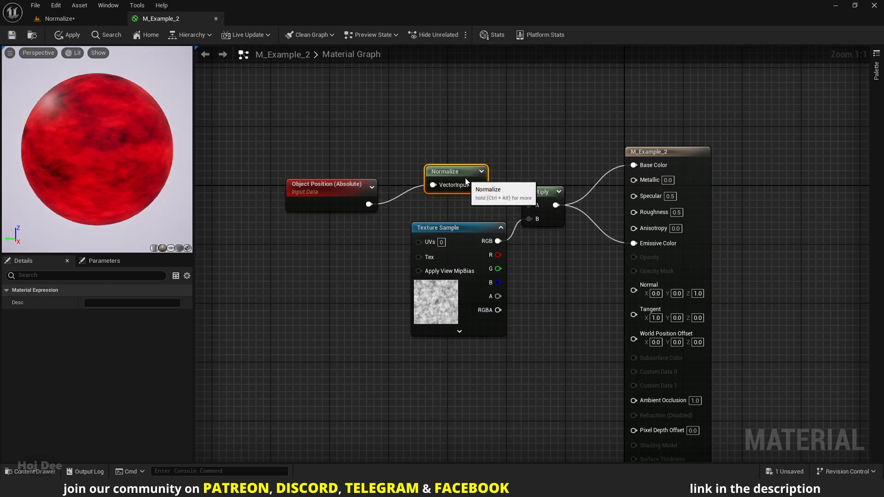